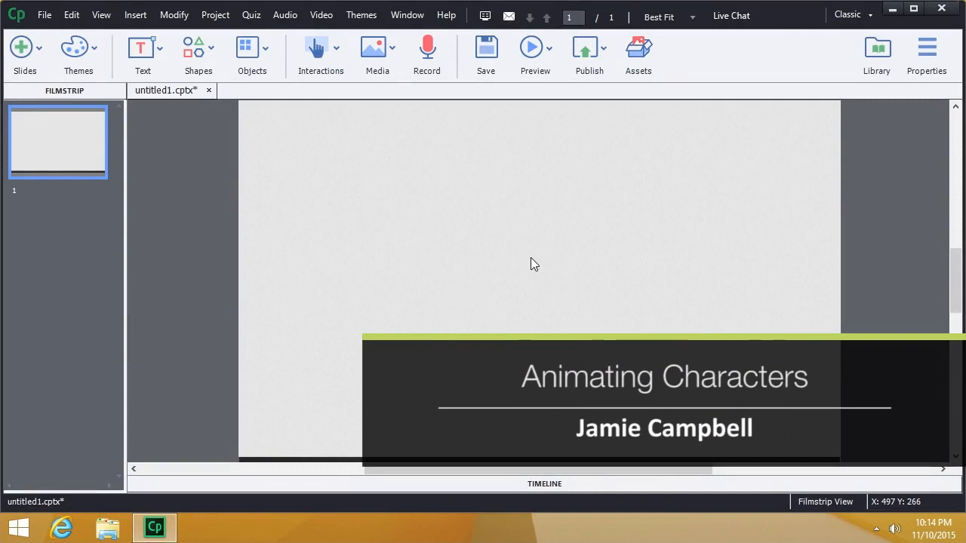
- Insert the first Business woman pose from Media > Characters onto the slide
left_click(378, 53)
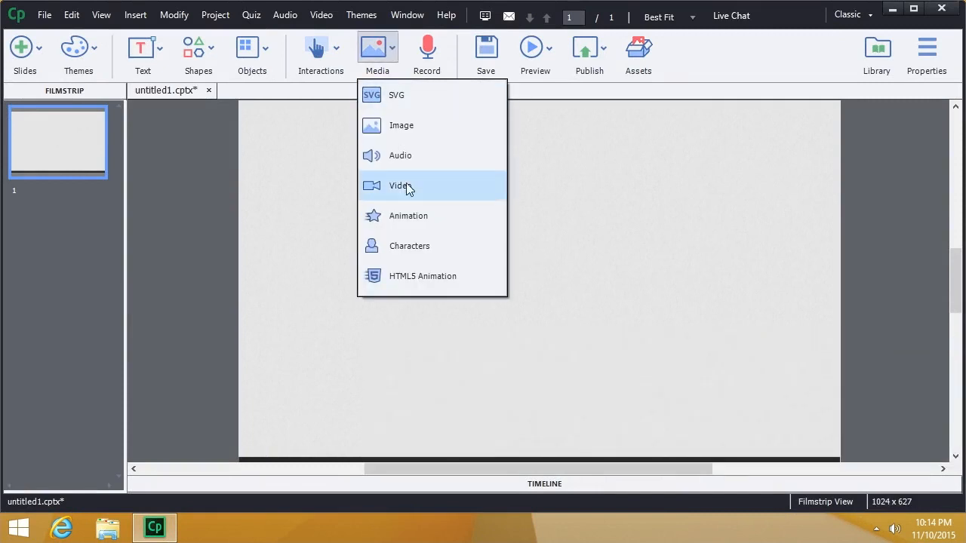
left_click(409, 246)
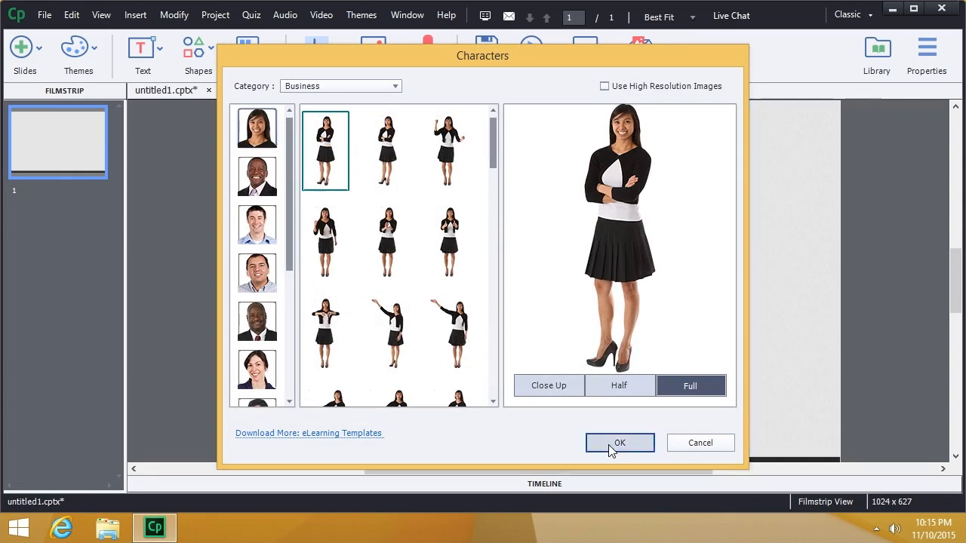
left_click(620, 443)
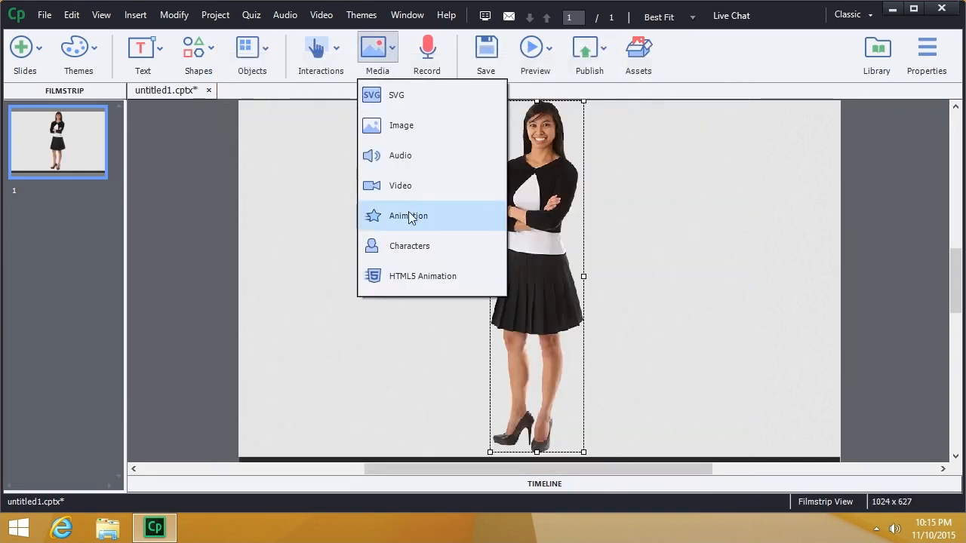
- Add three more poses of the same woman (arms crossed, raised fists, another) stacked in place
left_click(409, 246)
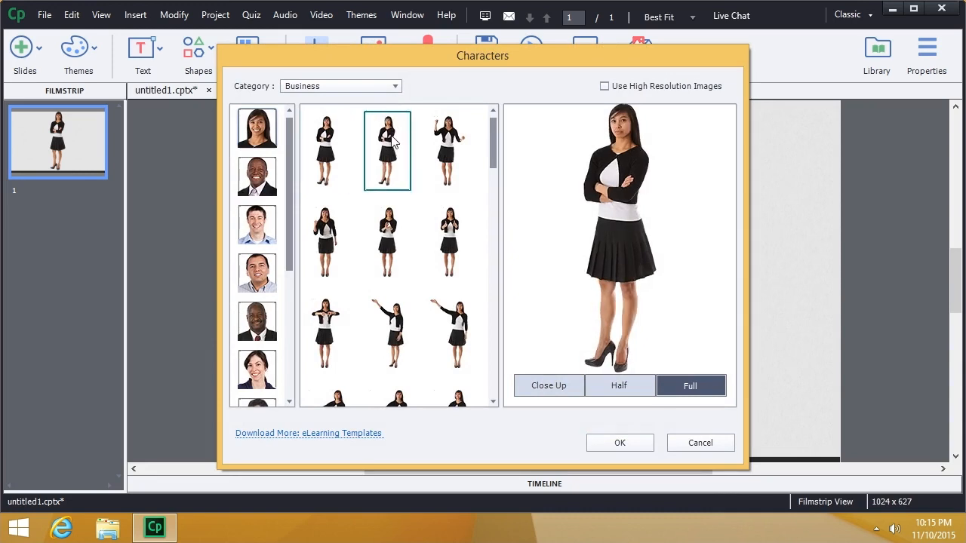
left_click(620, 443)
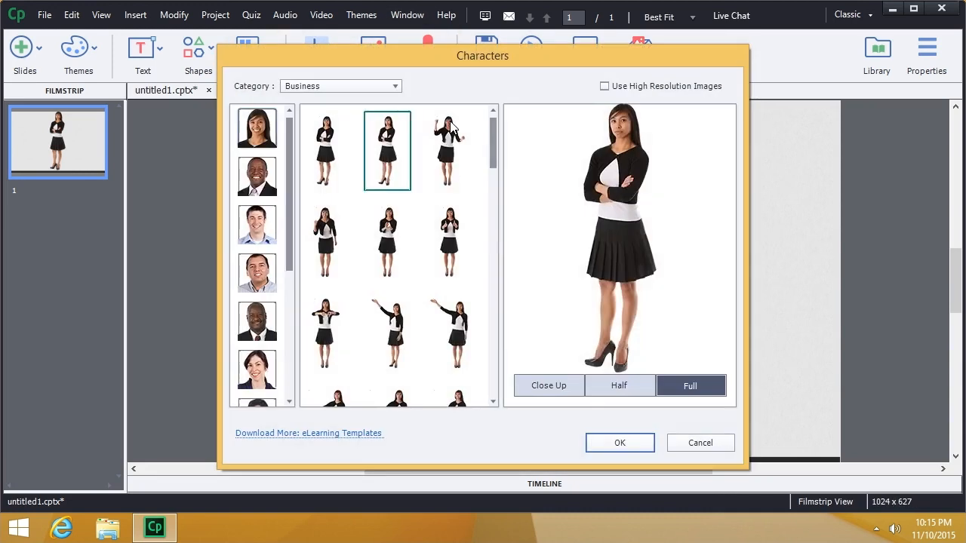
left_click(620, 443)
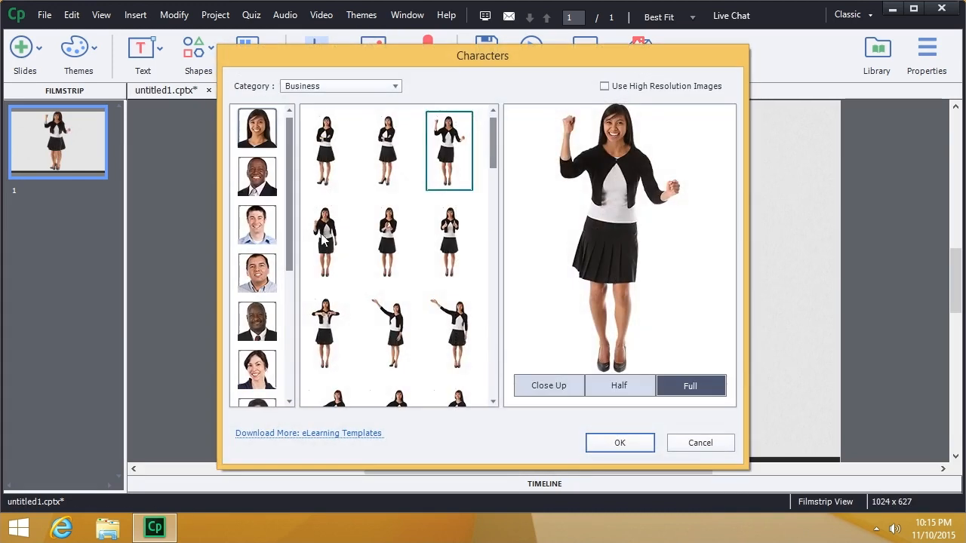
left_click(620, 443)
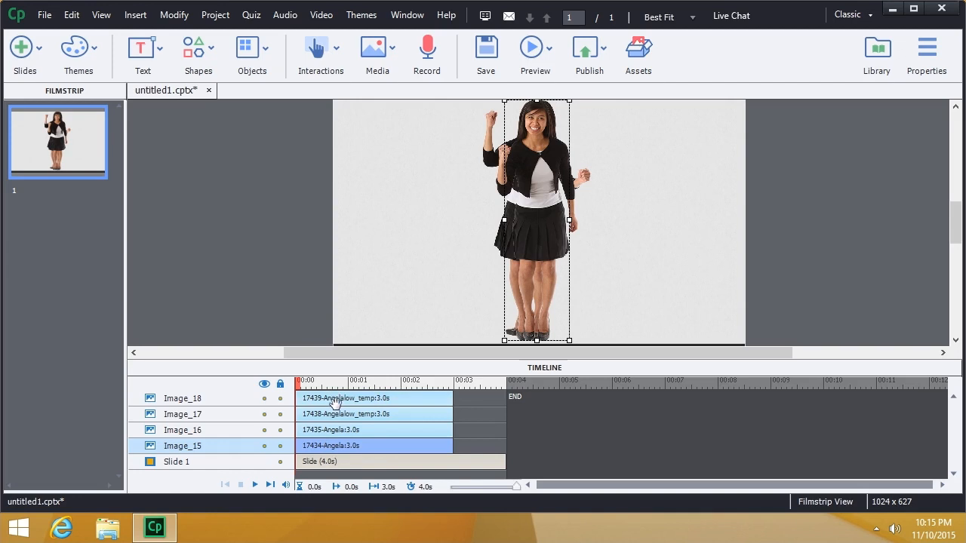
mouse_move(338, 401)
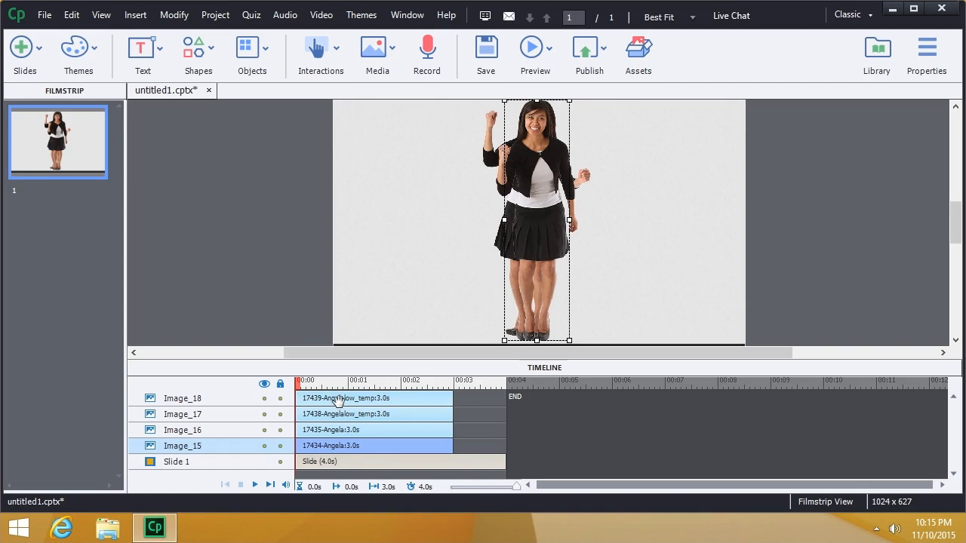
mouse_move(385, 397)
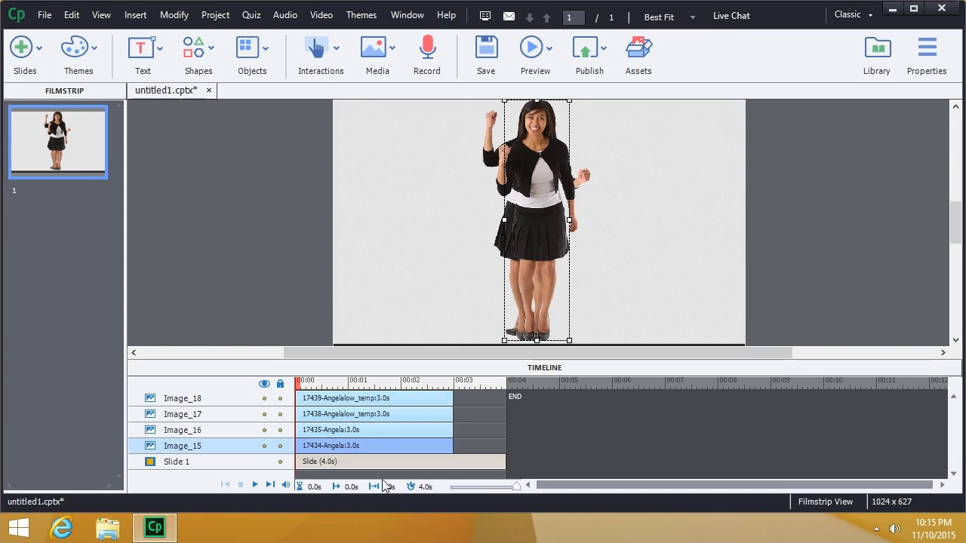
mouse_move(387, 487)
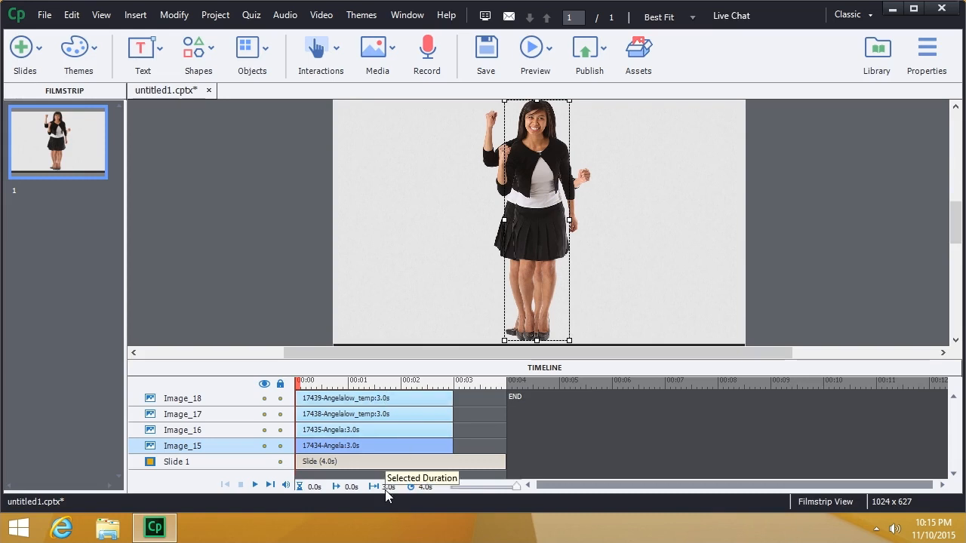
- Set the selected duration of the four pose layers to 0.3 s
left_click(370, 398)
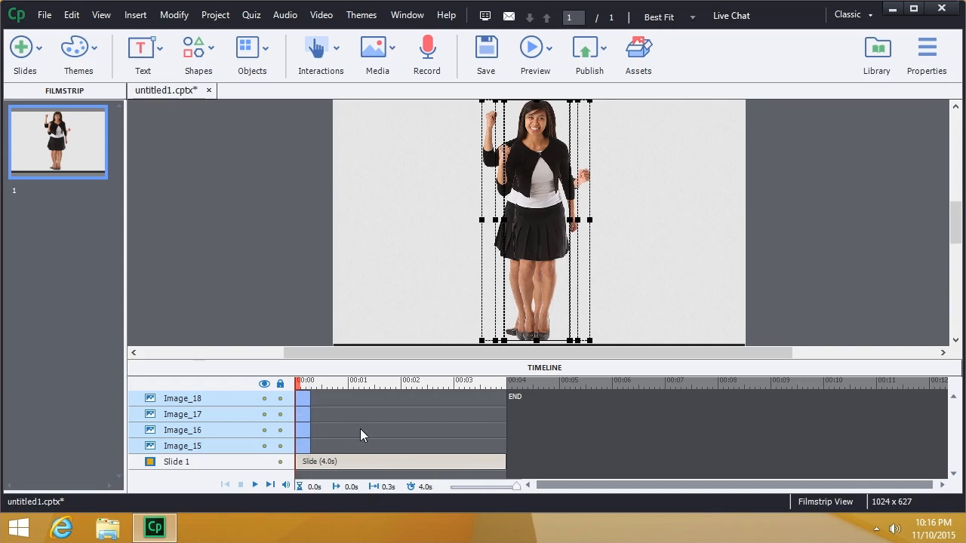
- Deselect the poses in the Timeline so each bar can be dragged individually
left_click(183, 430)
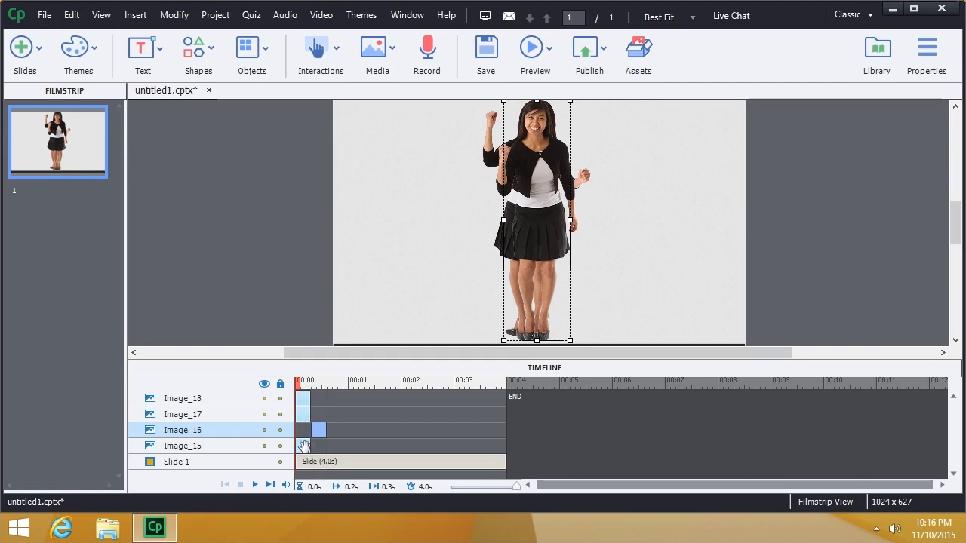
mouse_move(319, 430)
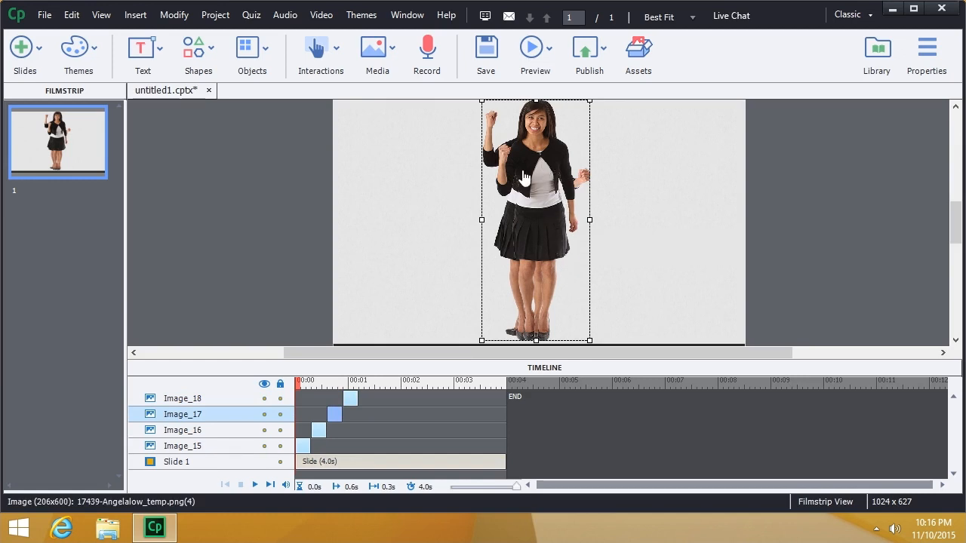
left_click(255, 485)
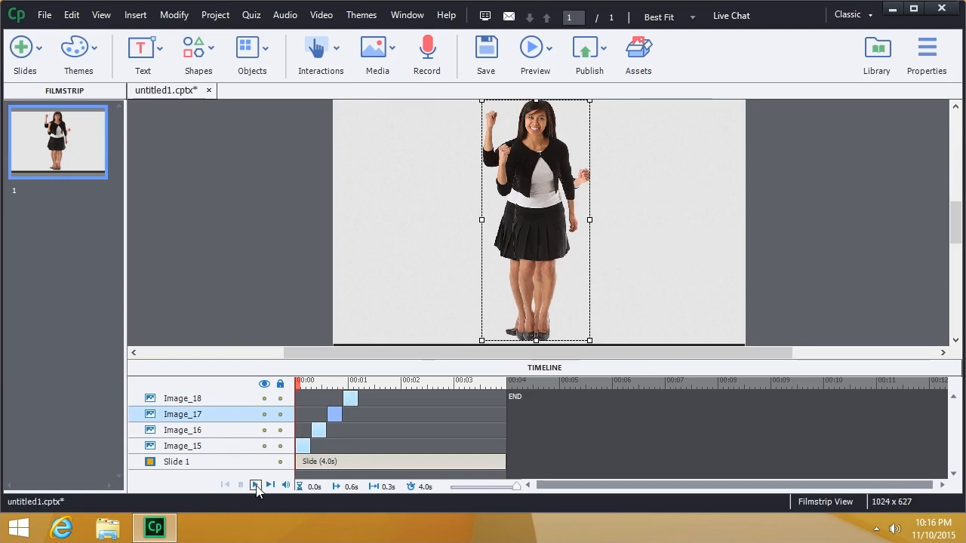
left_click(256, 485)
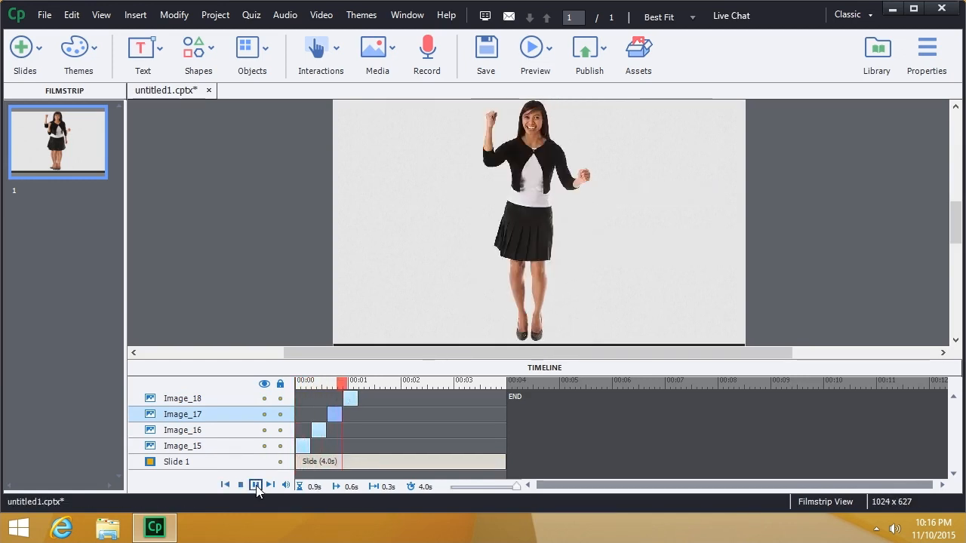
left_click(240, 485)
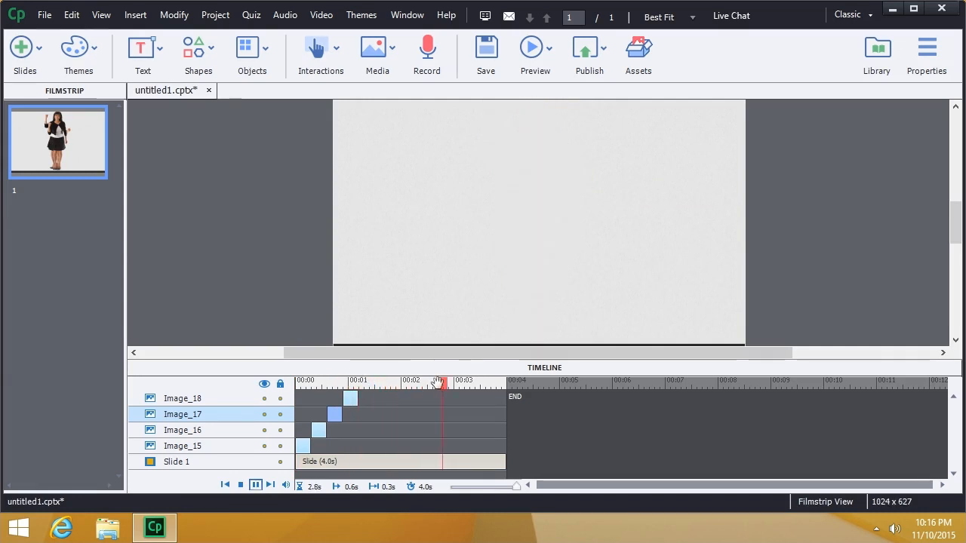
left_click(255, 485)
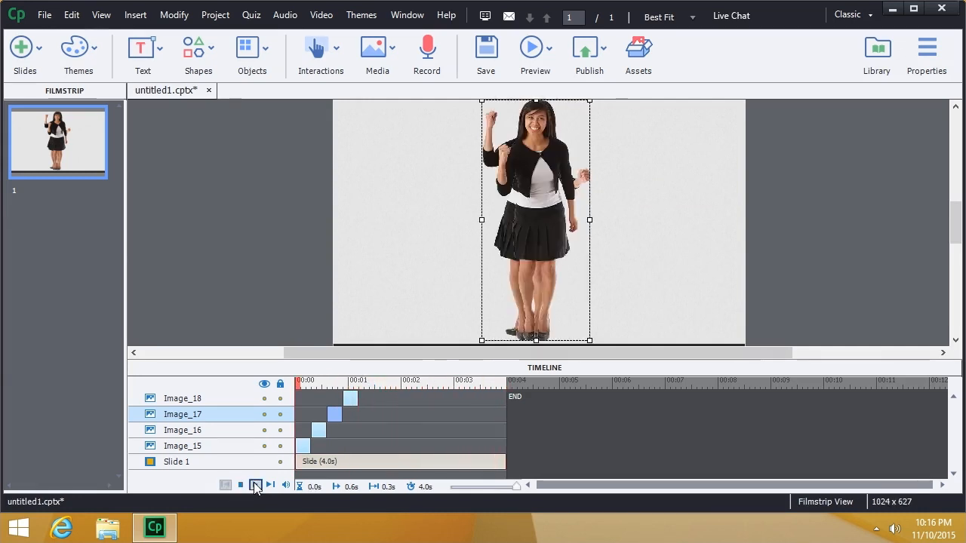
left_click(256, 485)
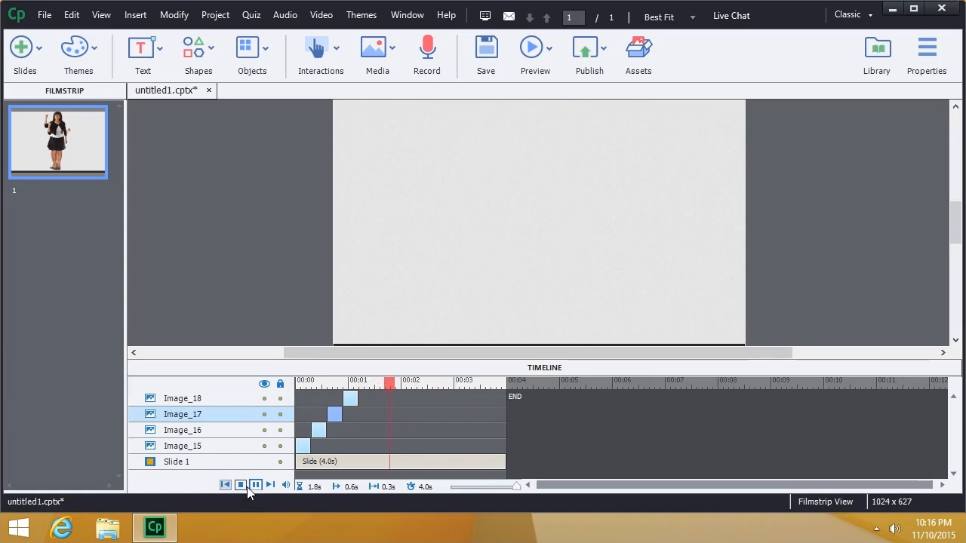
left_click(241, 485)
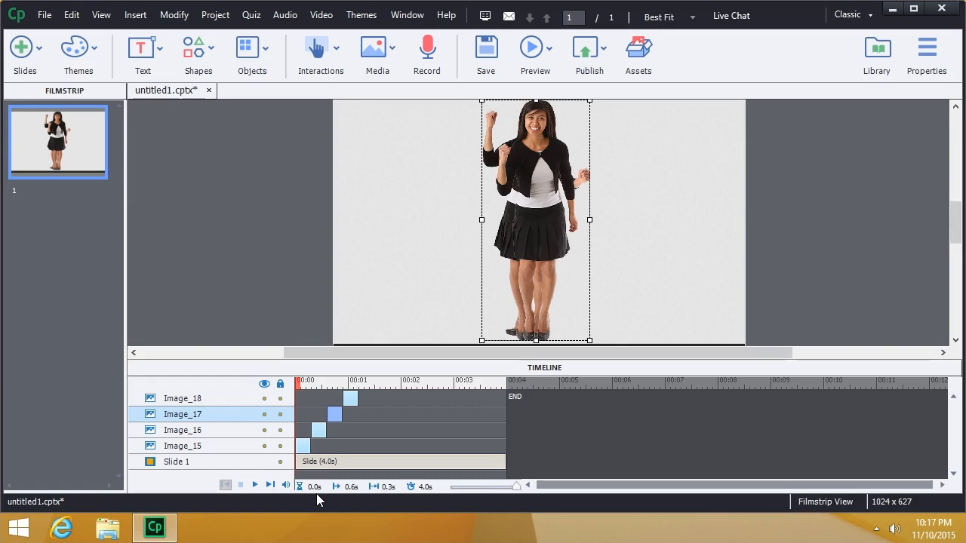
left_click(255, 486)
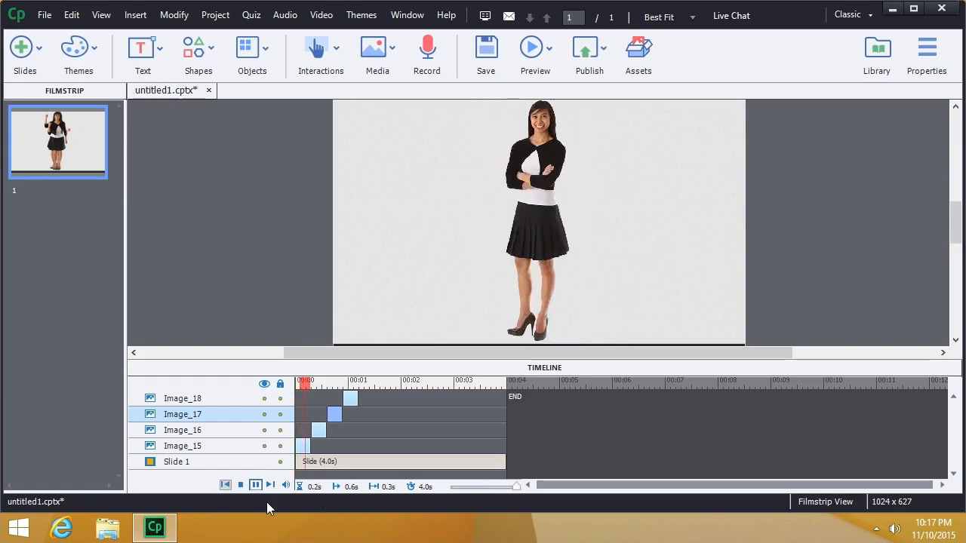
left_click(255, 485)
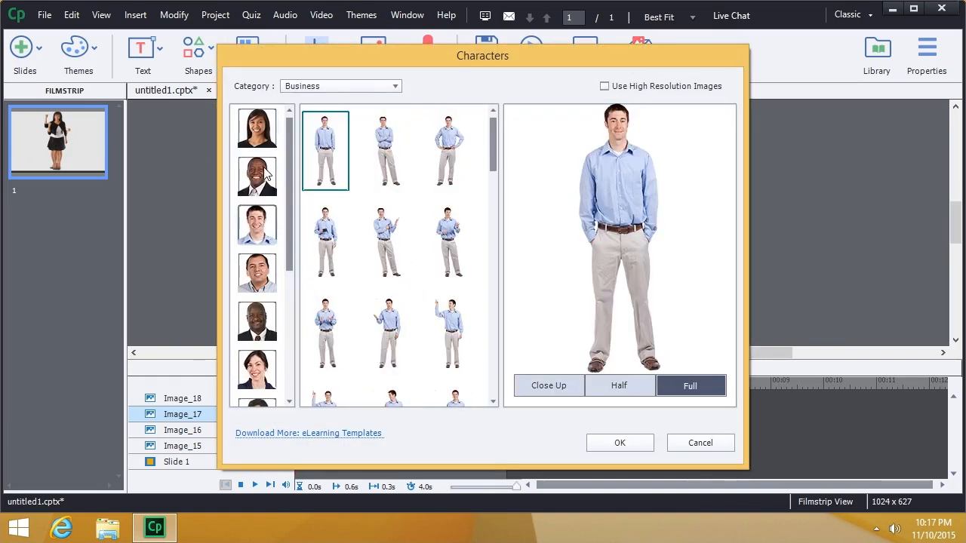
- Preview poses of the dark-suited businessman in the Business character gallery
left_click(325, 241)
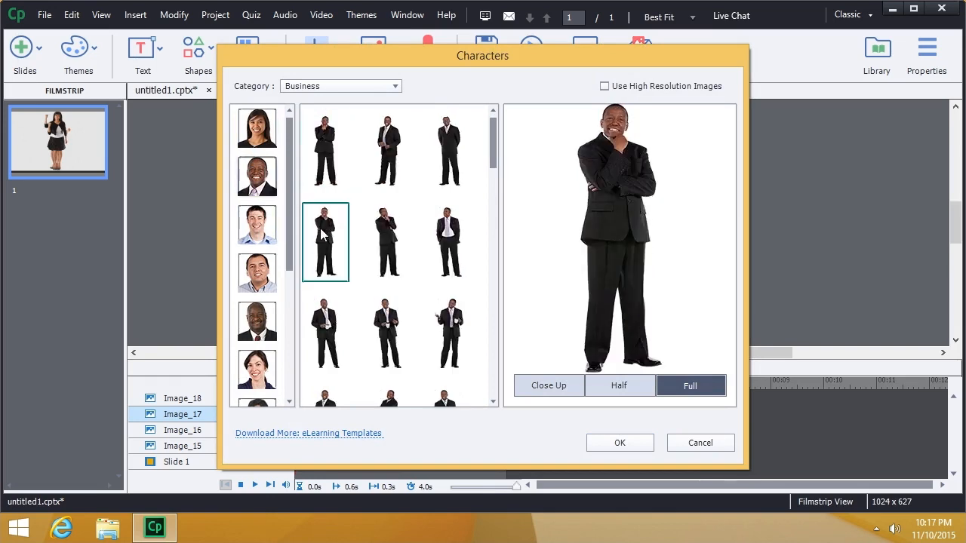
left_click(449, 242)
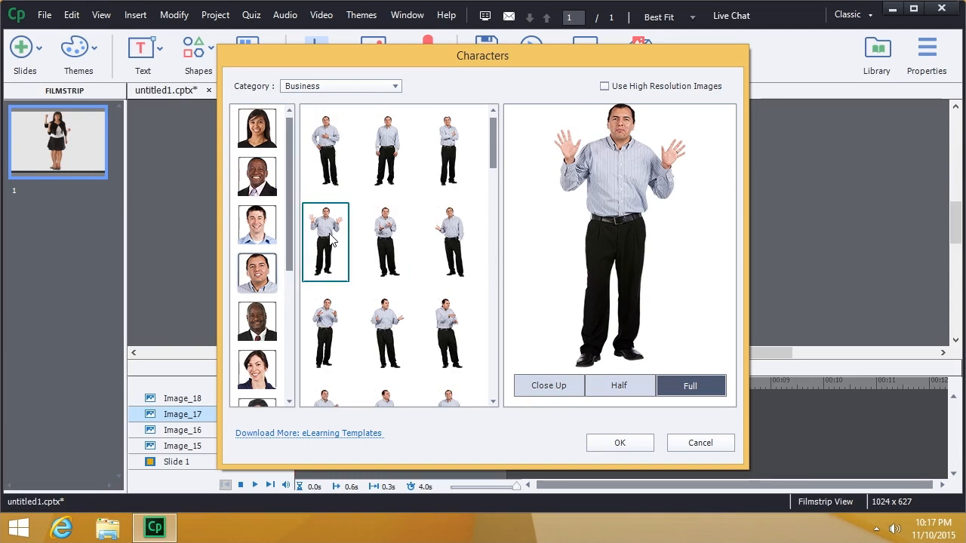
mouse_move(391, 176)
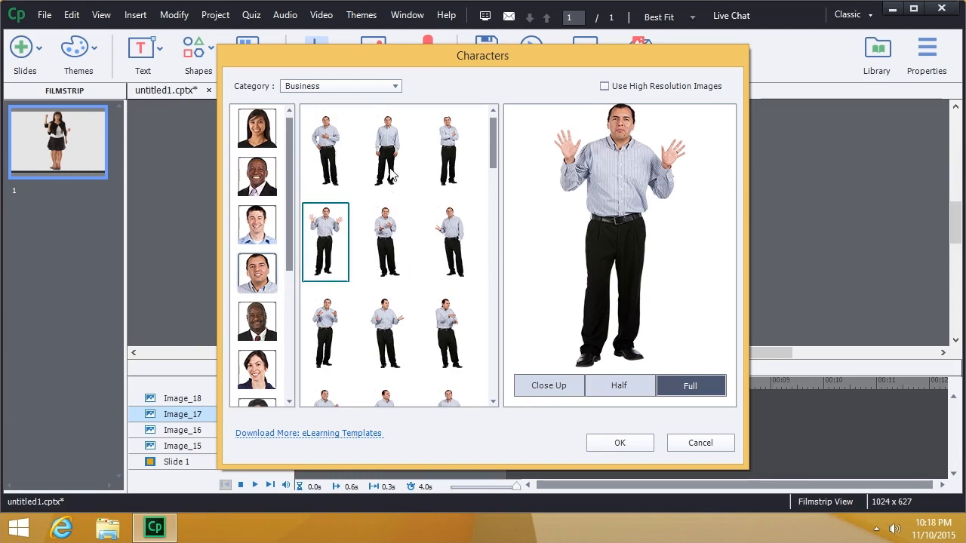
- Switch the character category to Casual, then to Illustrated
left_click(340, 85)
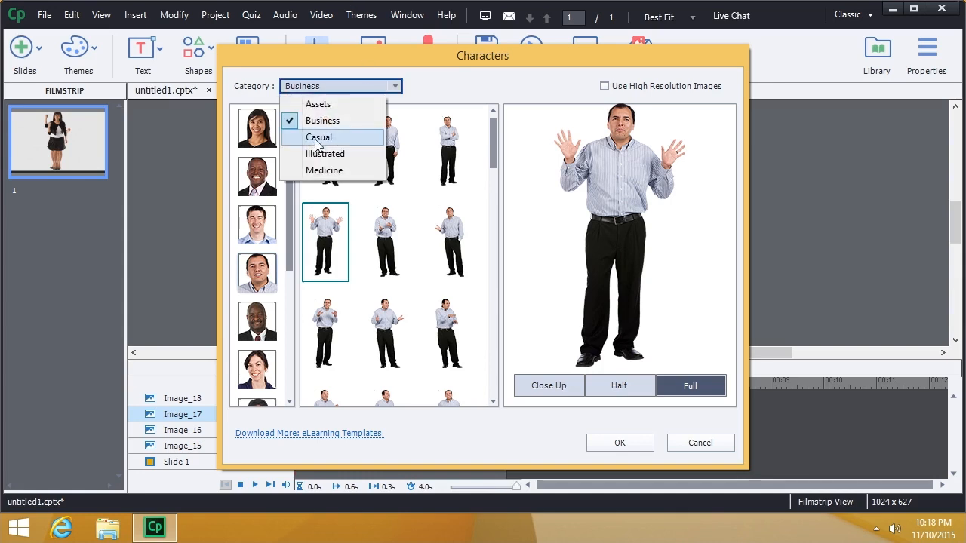
left_click(319, 137)
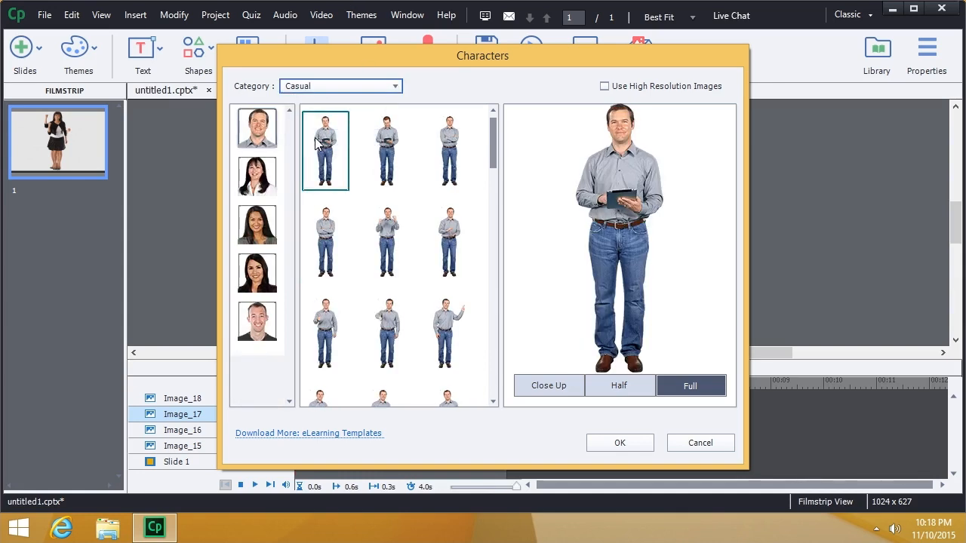
left_click(341, 85)
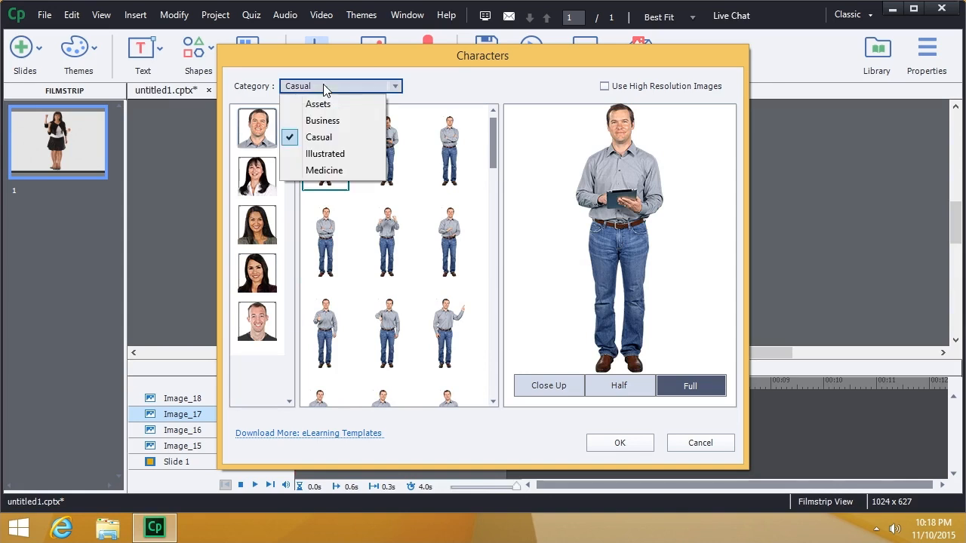
left_click(325, 154)
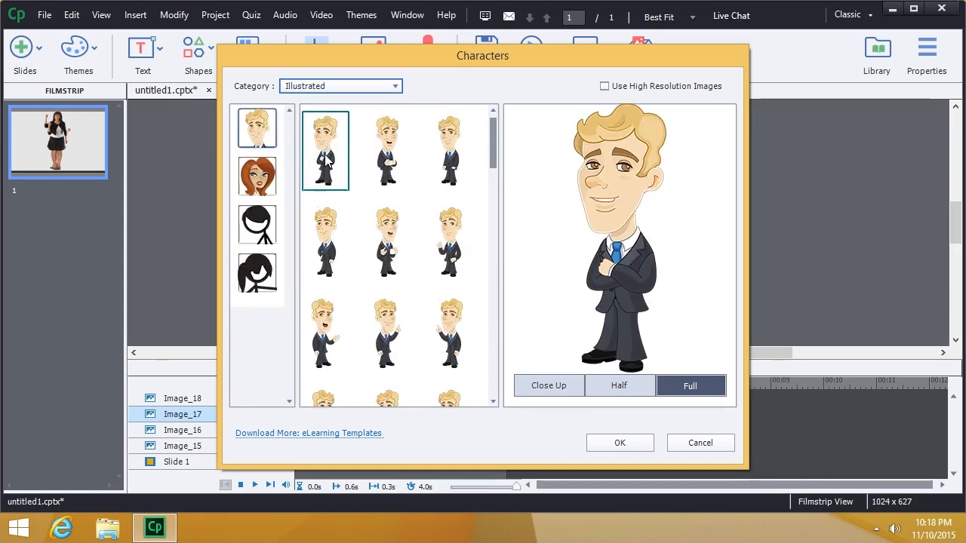
mouse_move(328, 166)
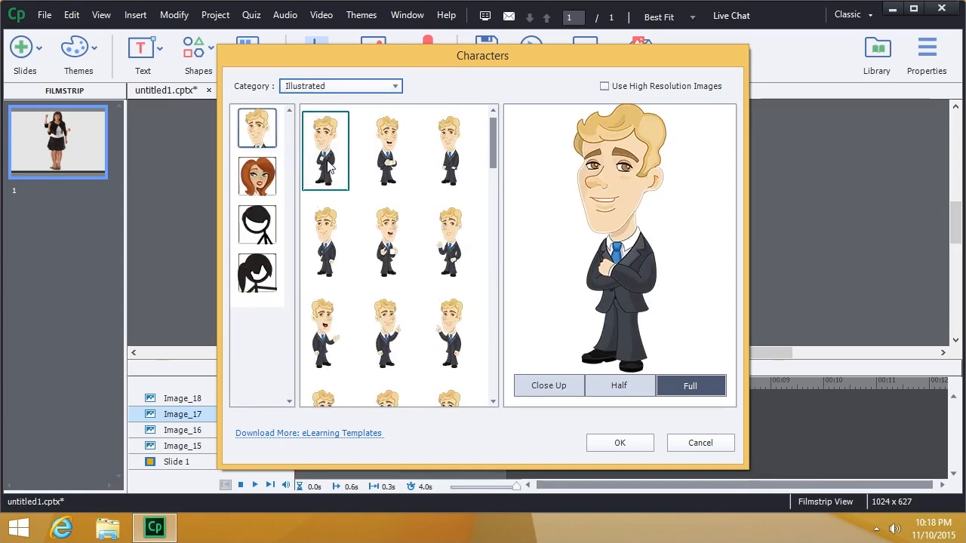
- Browse the cartoon man's poses, the red-haired woman and the stick figure's dancing pose
left_click(325, 241)
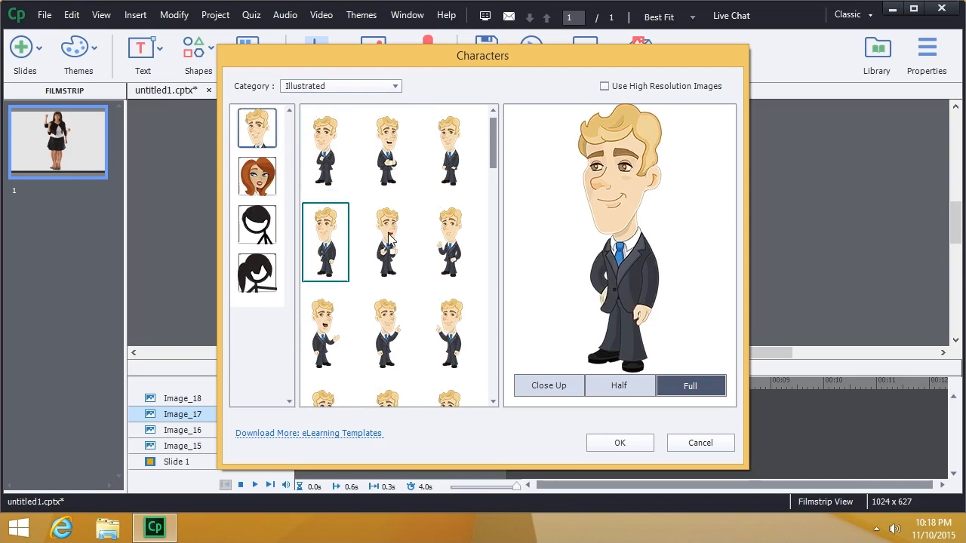
left_click(449, 242)
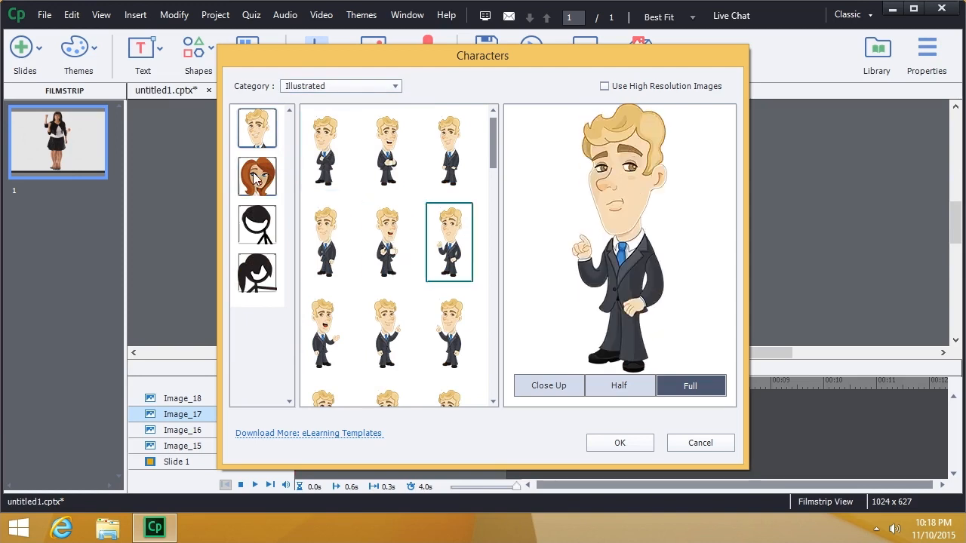
left_click(257, 176)
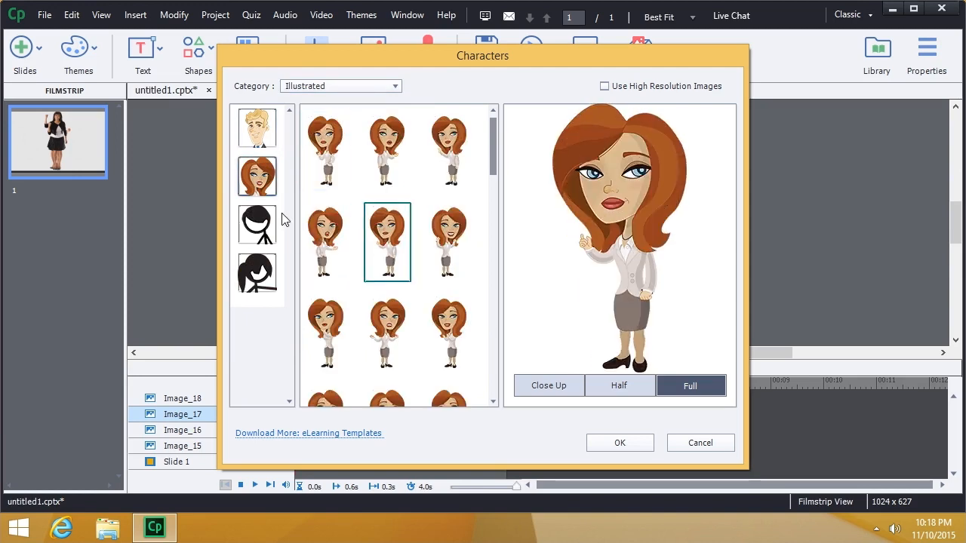
left_click(256, 224)
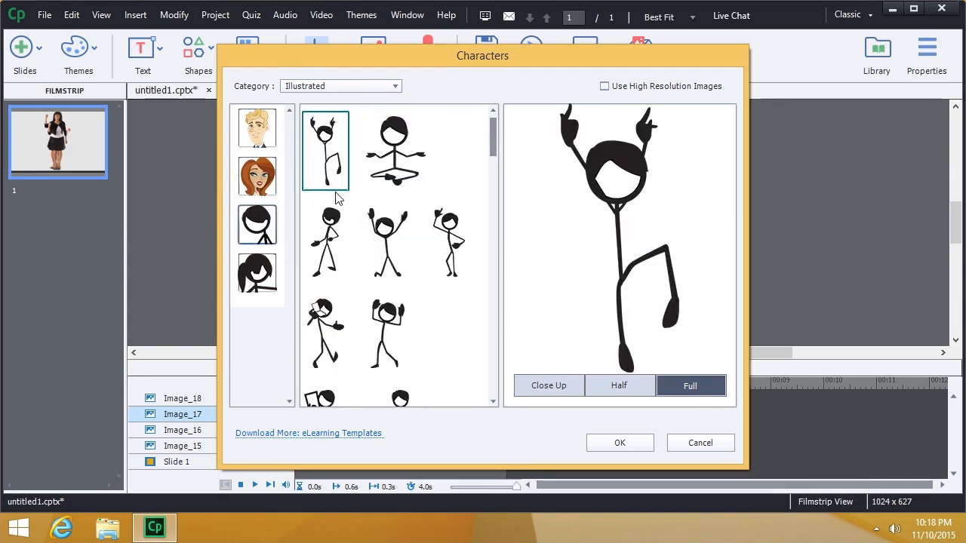
mouse_move(468, 315)
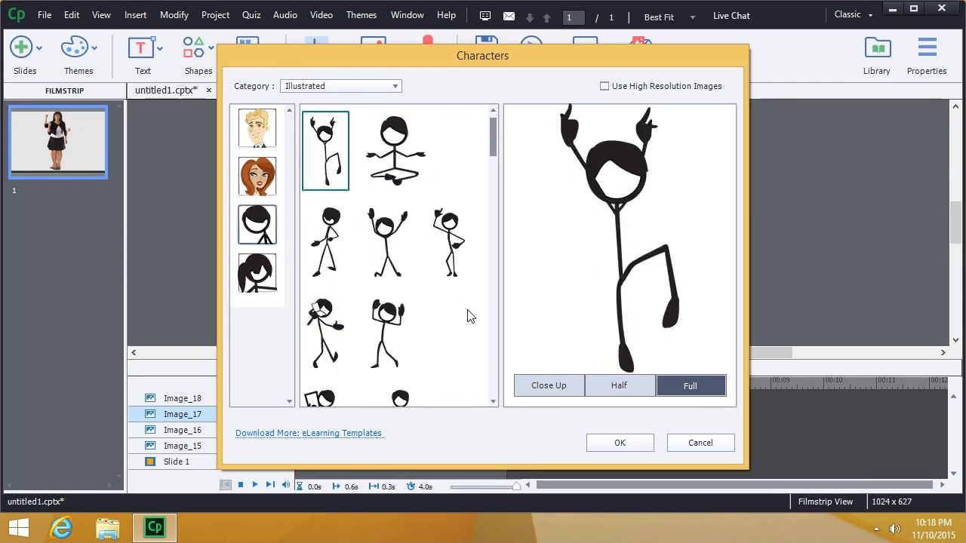